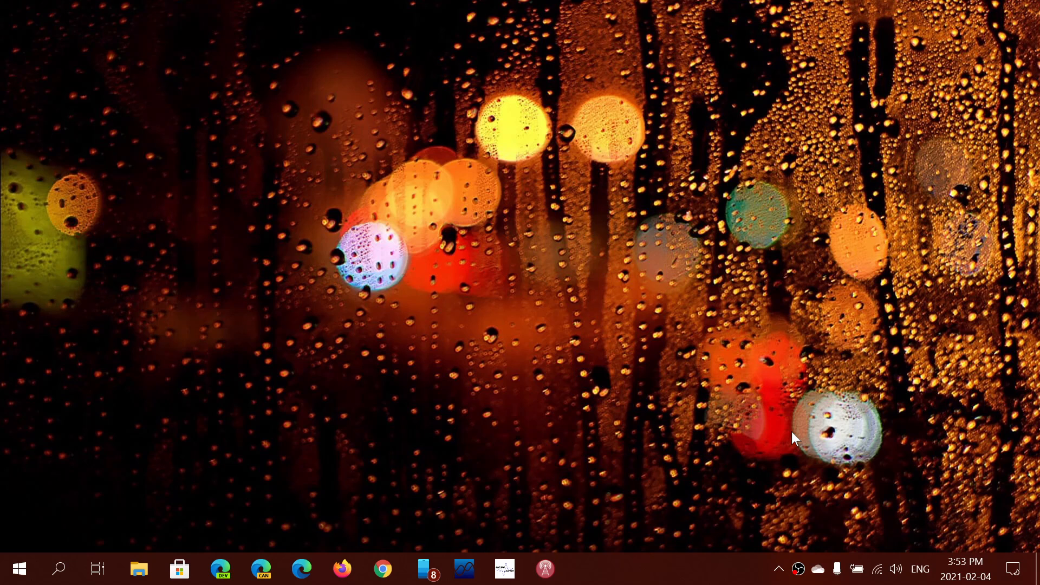
mouse_move(462, 335)
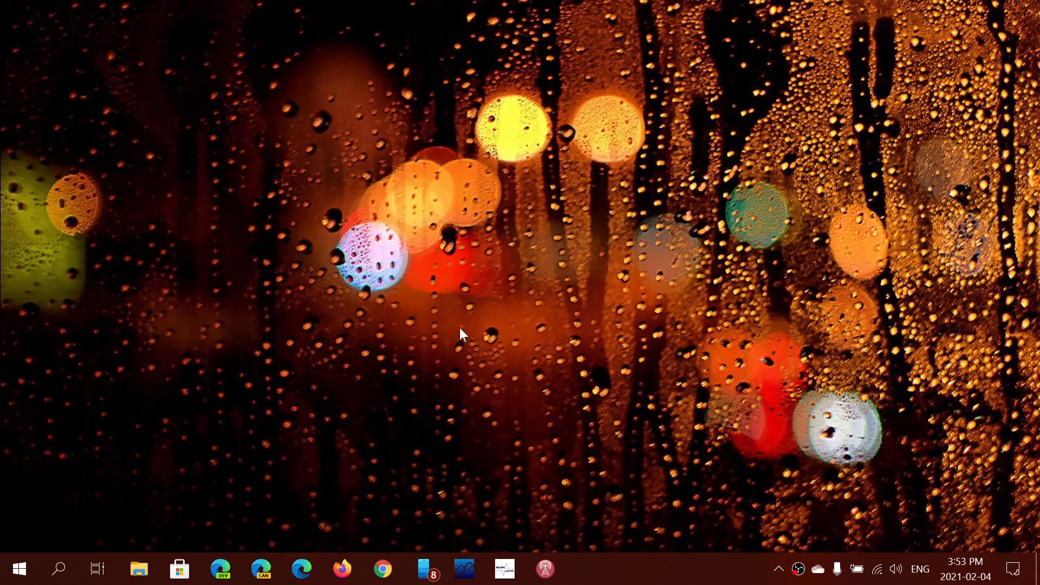
mouse_move(381, 569)
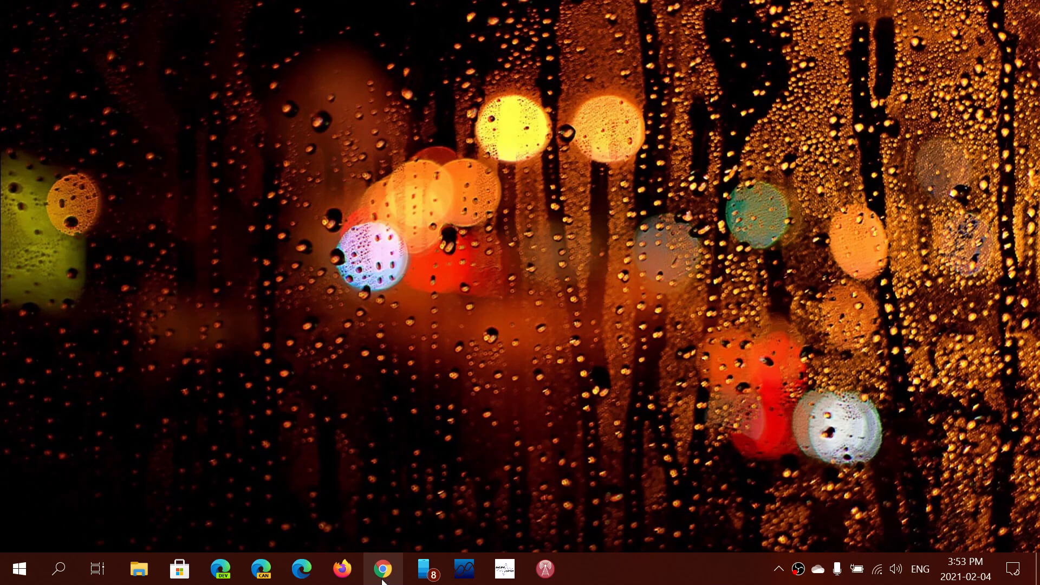
Launch Chrome from the taskbar and expand Help in its three-dot menu.
click(381, 568)
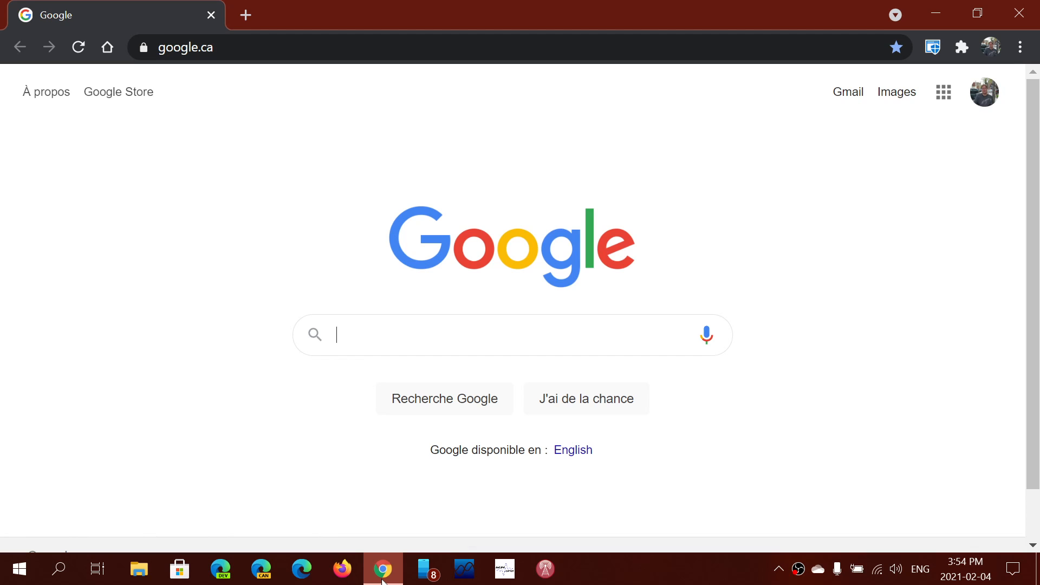
mouse_move(1019, 47)
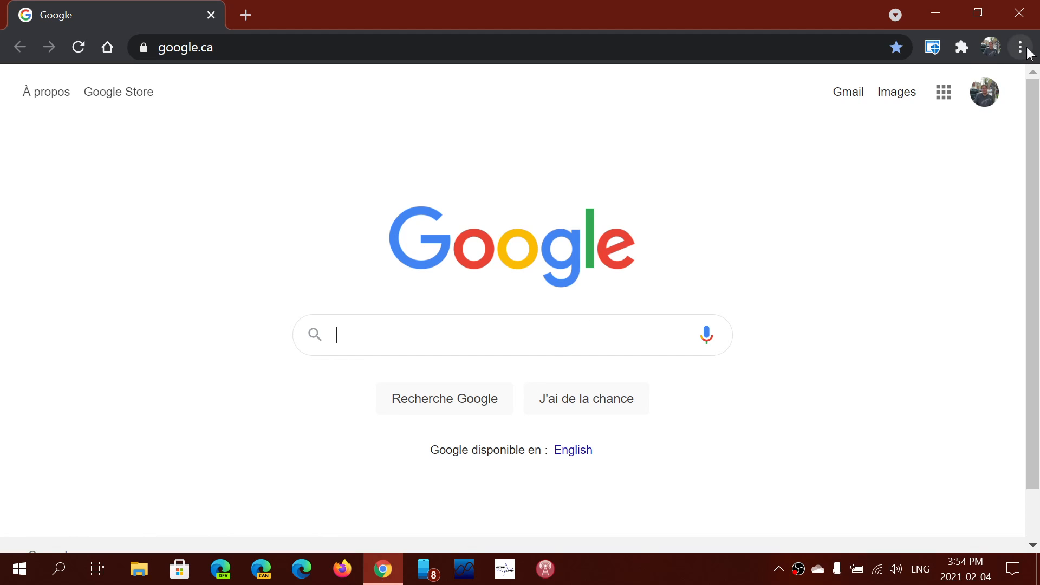
click(1020, 47)
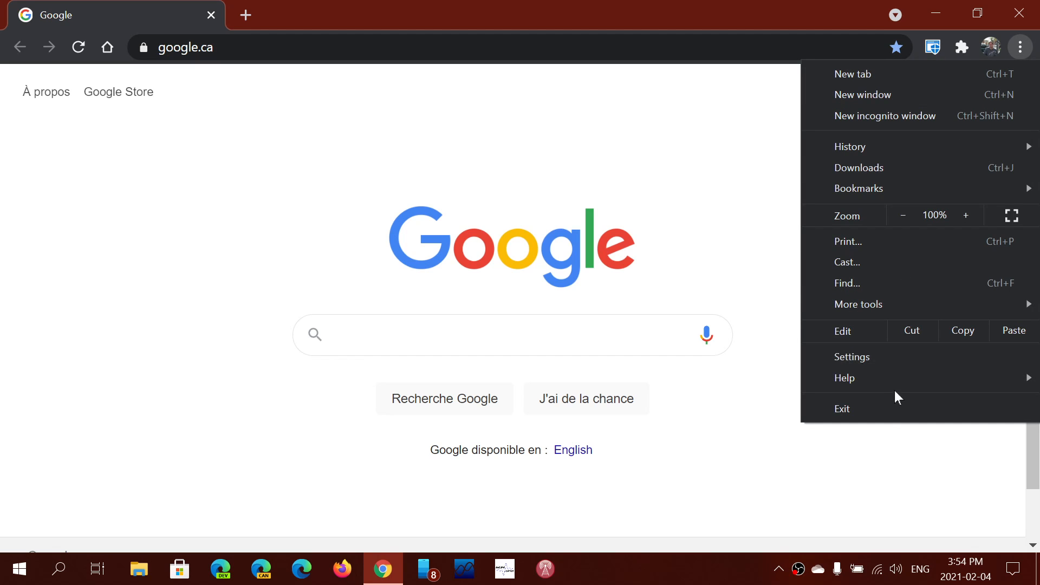
click(844, 378)
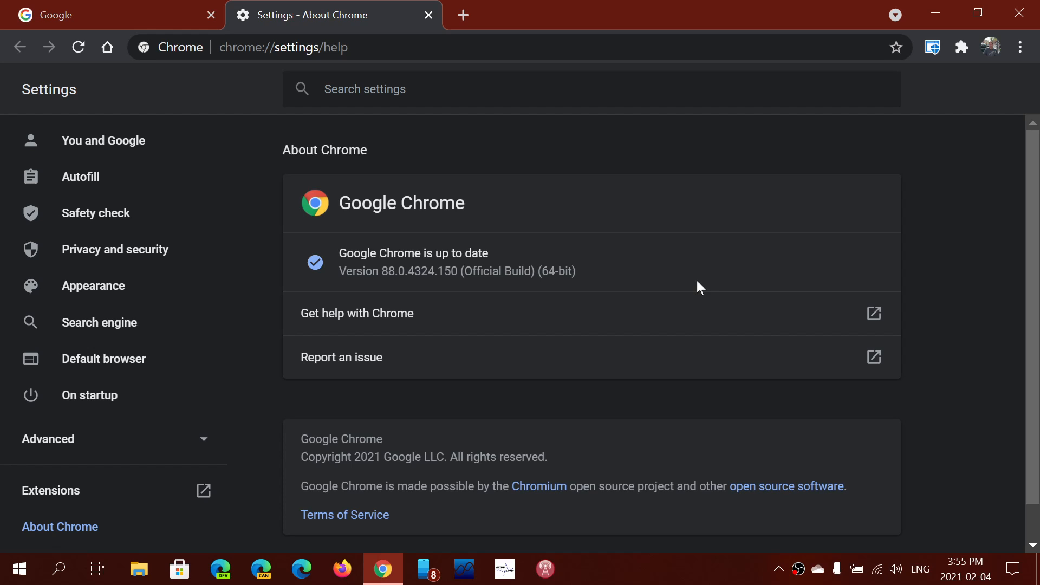
mouse_move(808, 185)
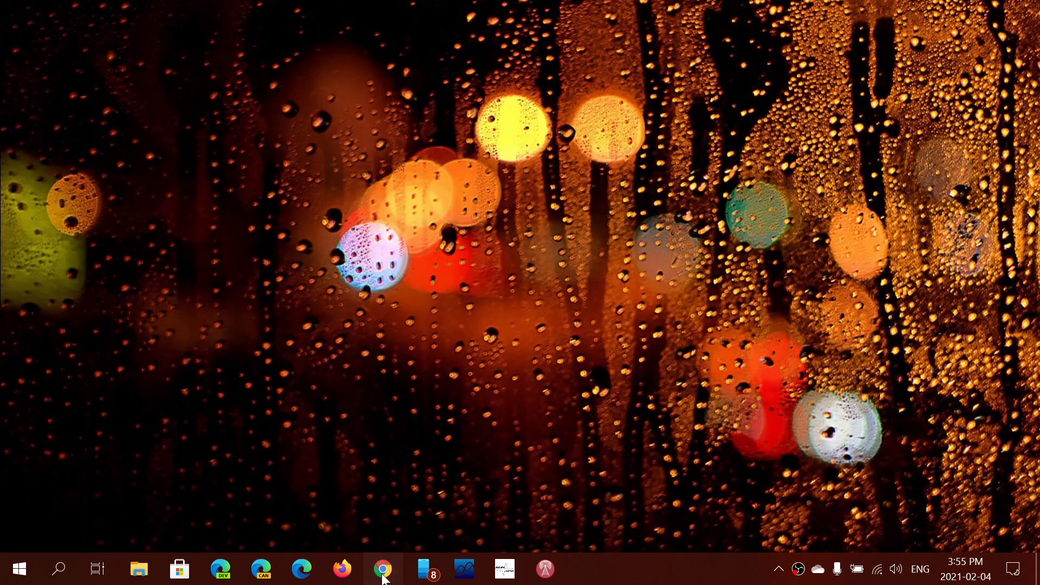
Relaunch Chrome and open Help > About Google Chrome to recheck version 88.0.4324.150.
click(381, 569)
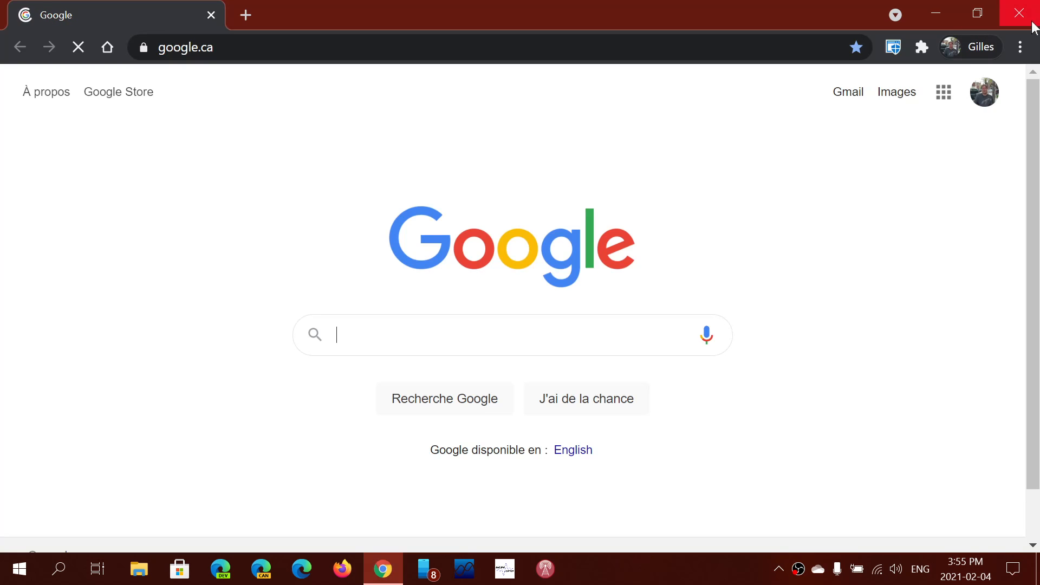
click(1020, 47)
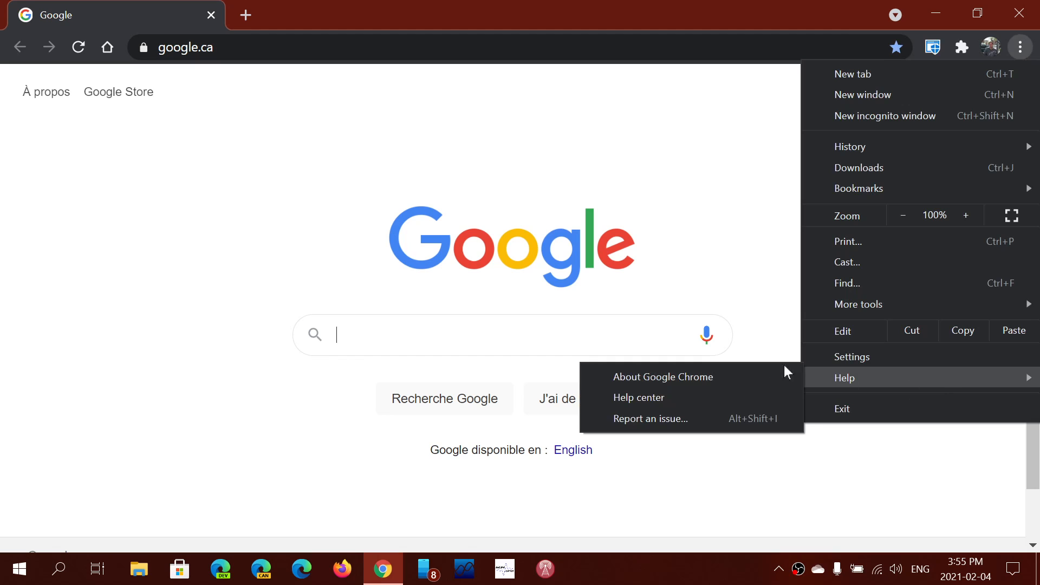
click(662, 376)
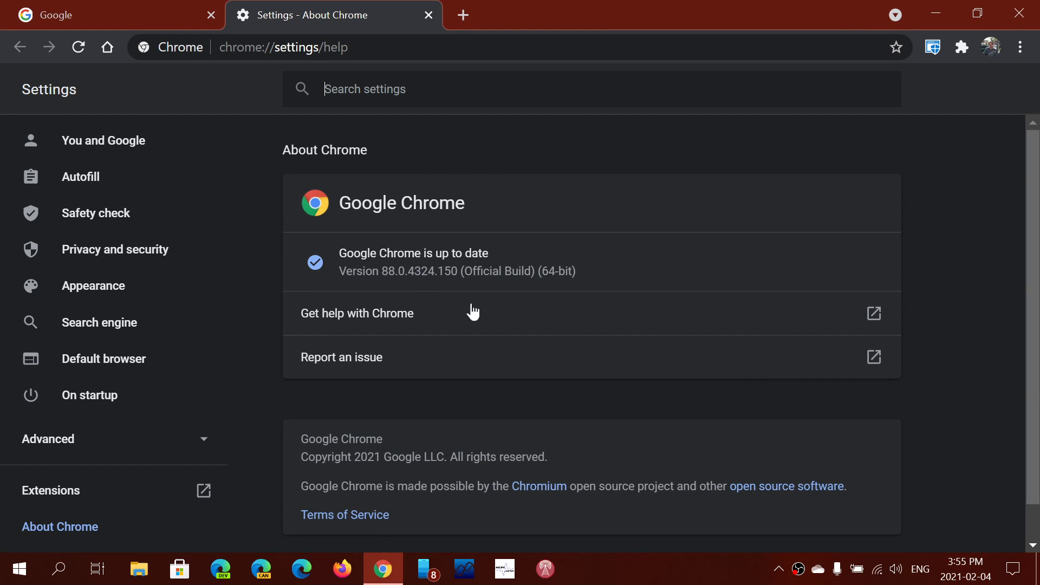
mouse_move(411, 290)
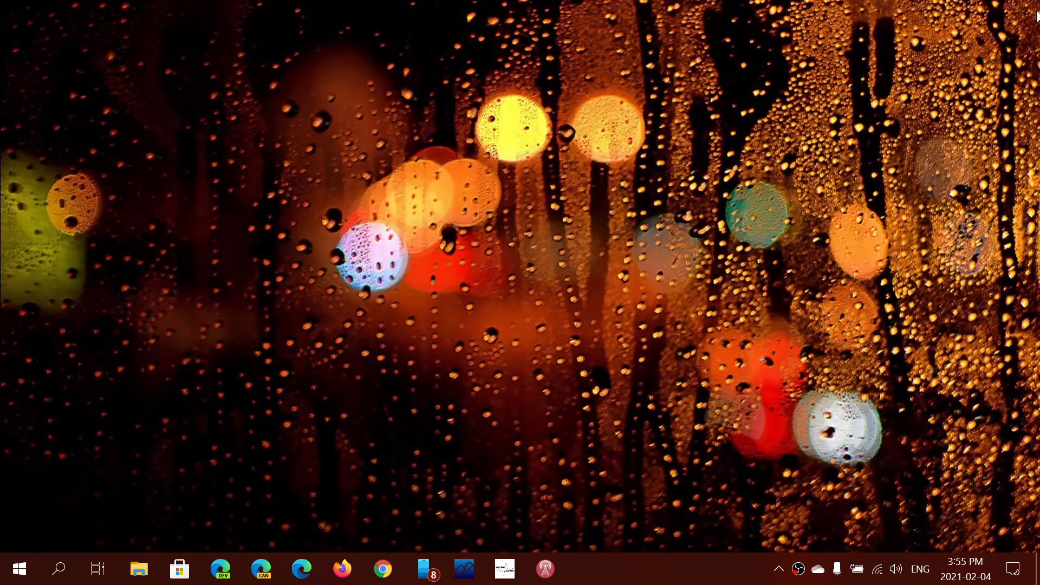
mouse_move(549, 519)
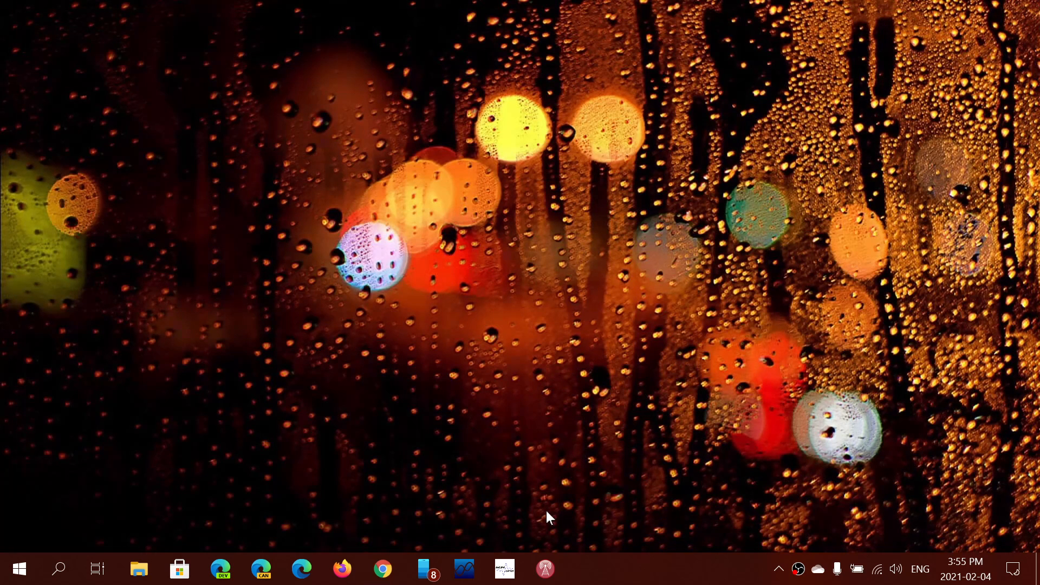